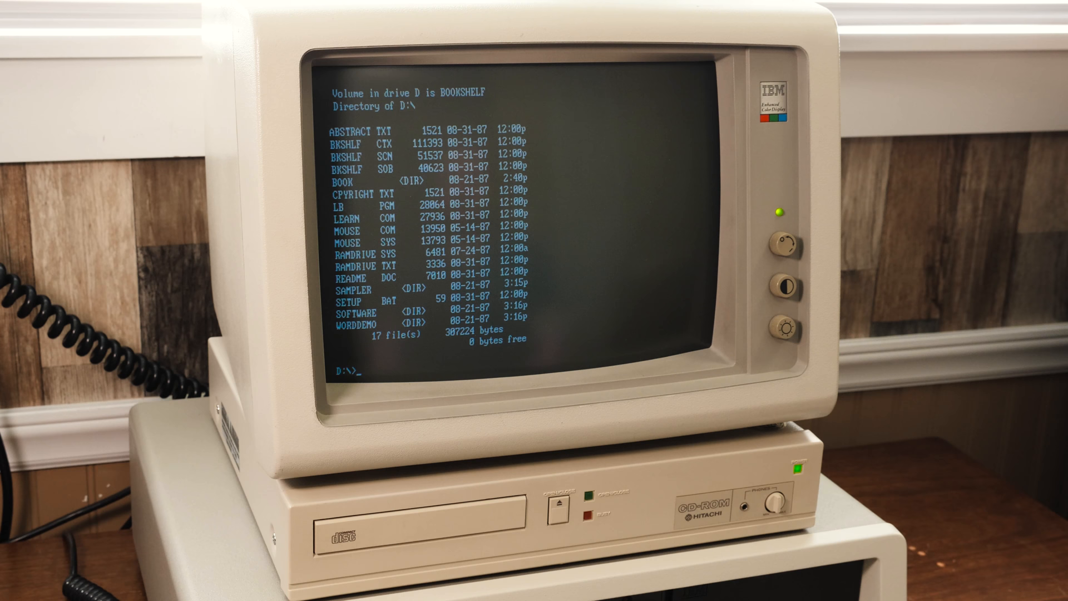
# Run the Bookshelf SETUP installer from the CD at D:\
pyautogui.write('setup')
pyautogui.write('edit autoexec')
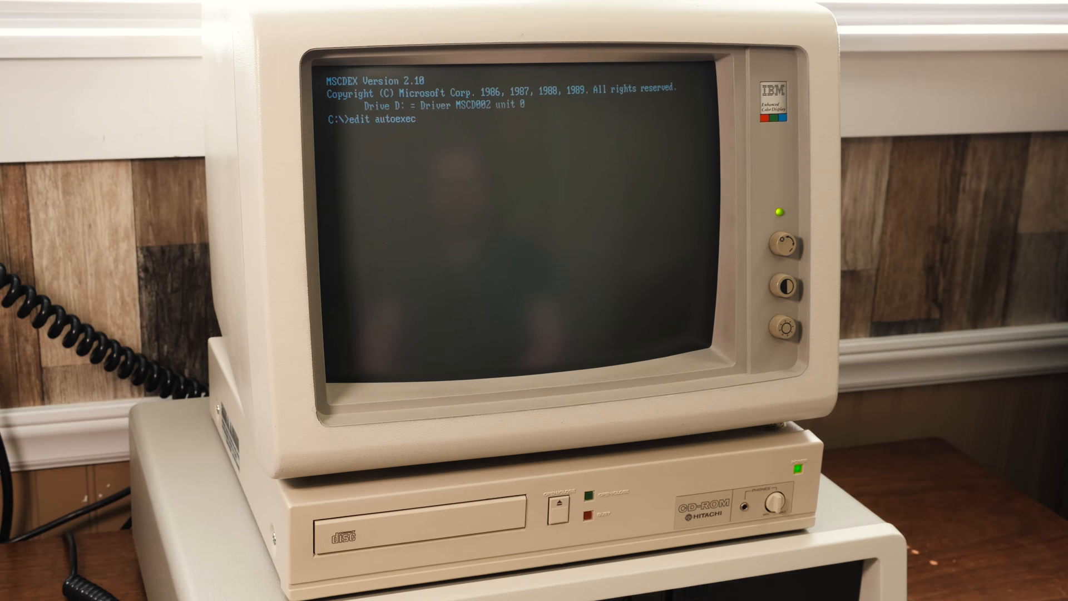
# Open AUTOEXEC.BAT in the MS-DOS Editor and access its menu bar
pyautogui.press('Return')
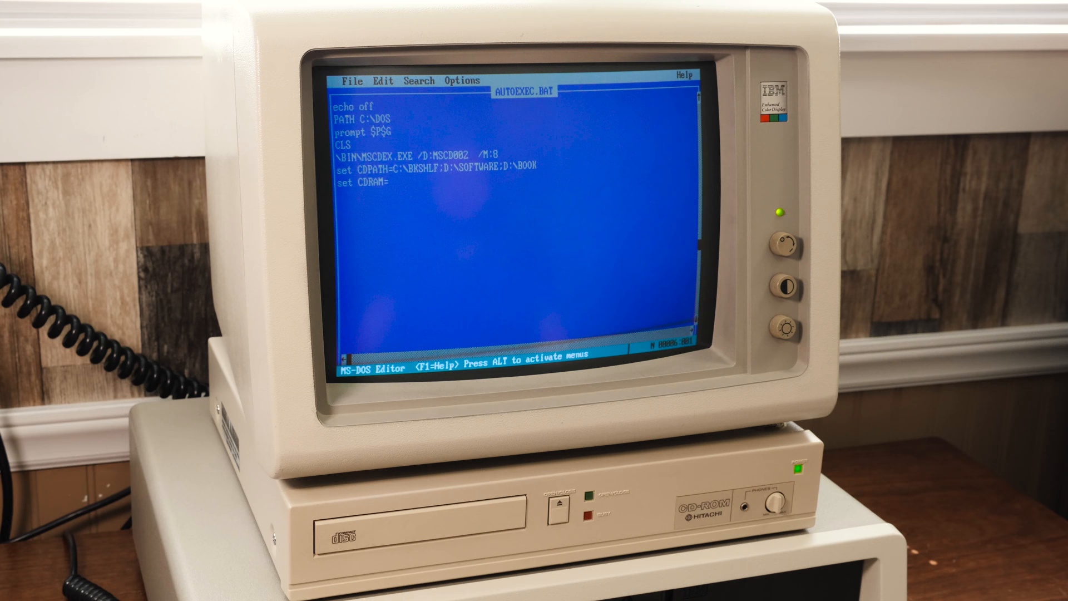
pyautogui.press('alt')
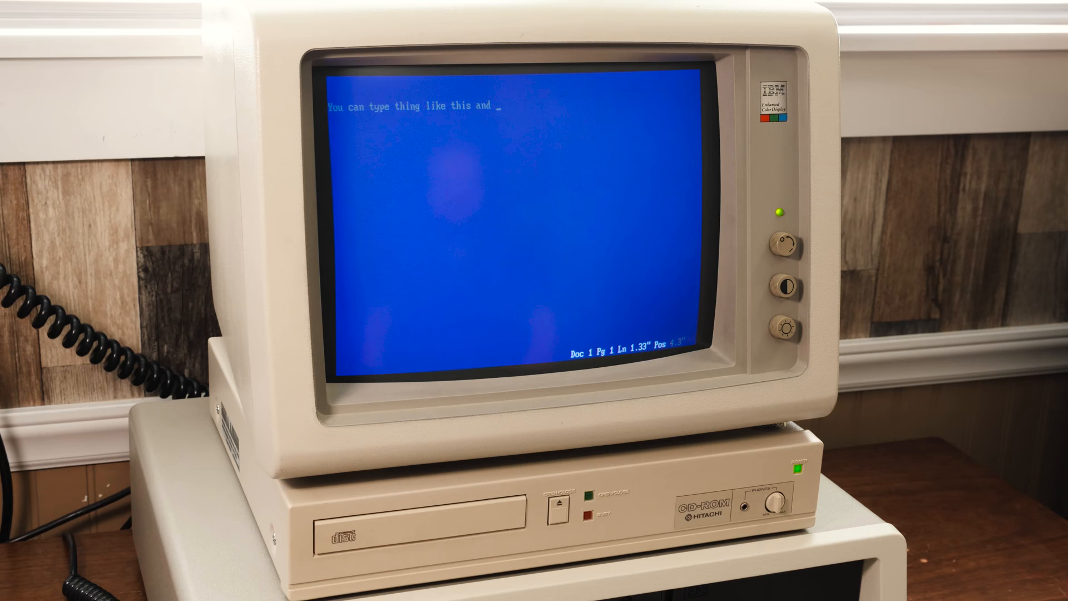
# Type the sample text 'such. Farts' into the new WordPerfect document
pyautogui.write('such. Farts')
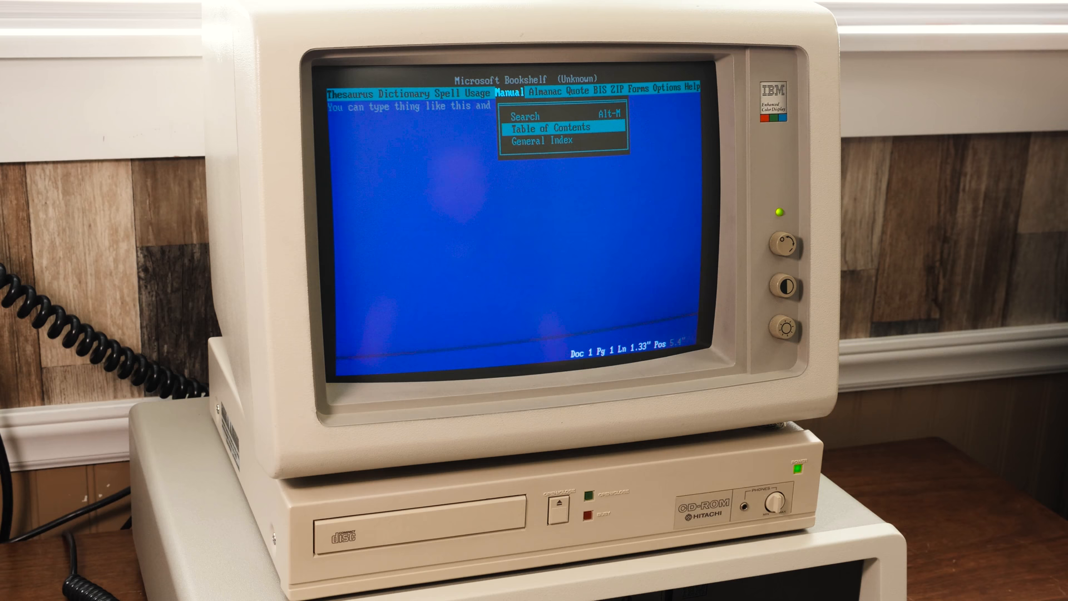
# Show the Chicago Manual of Style table of contents from the Manual menu
pyautogui.click(550, 127)
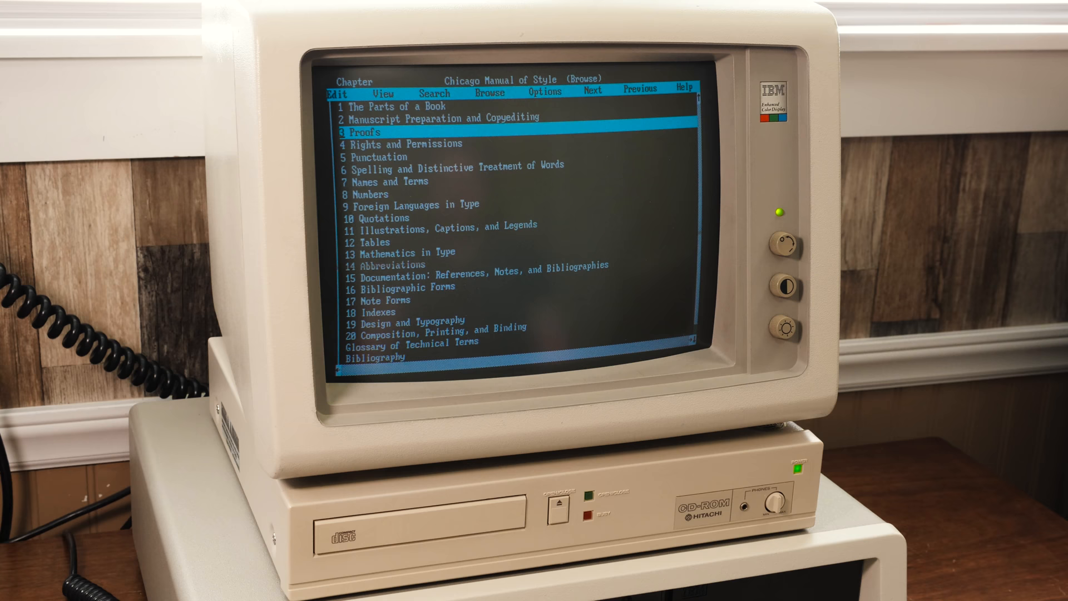